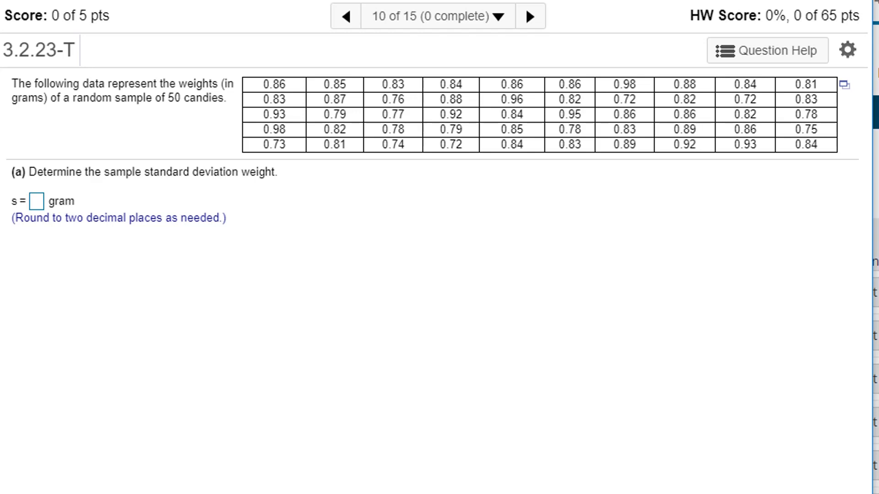
# Step: Load the 50 candy weights from the MyStatLab data table into StatCrunch
pyautogui.click(843, 83)
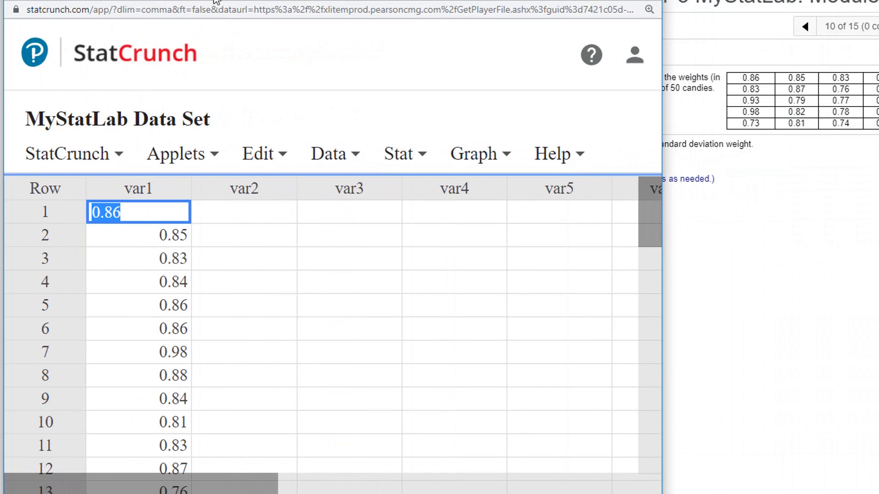
# Step: Compute column summary stats for var1 and select the 0.065570028 standard deviation
pyautogui.click(397, 153)
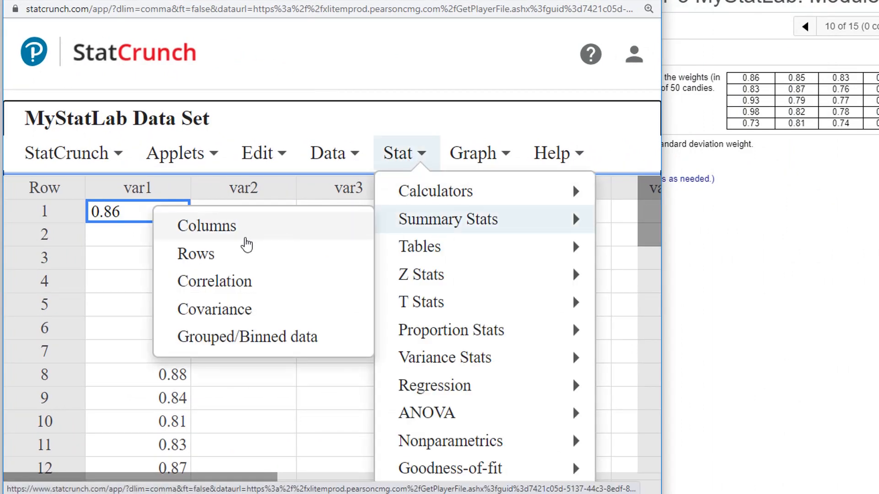
pyautogui.click(447, 219)
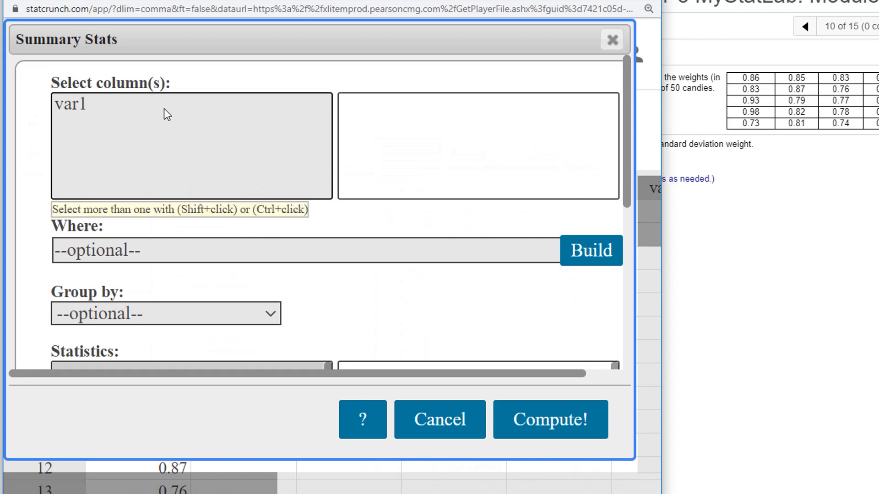
pyautogui.click(68, 104)
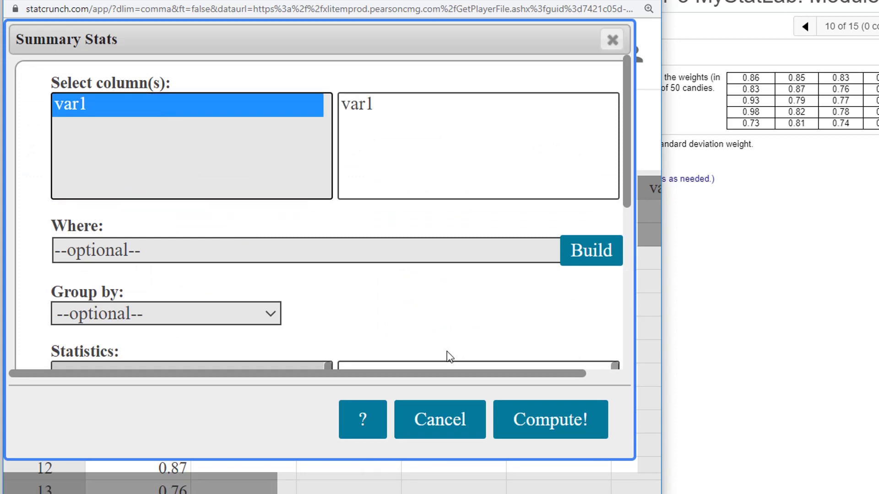
pyautogui.click(550, 420)
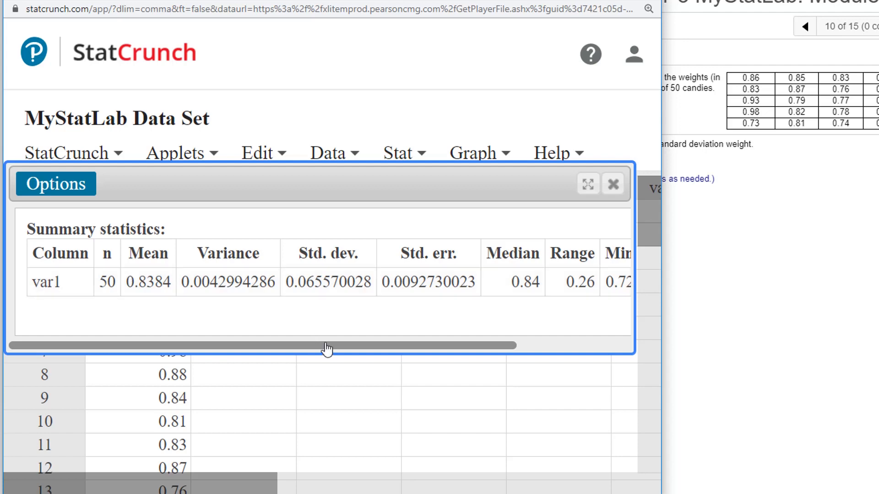
pyautogui.doubleClick(327, 282)
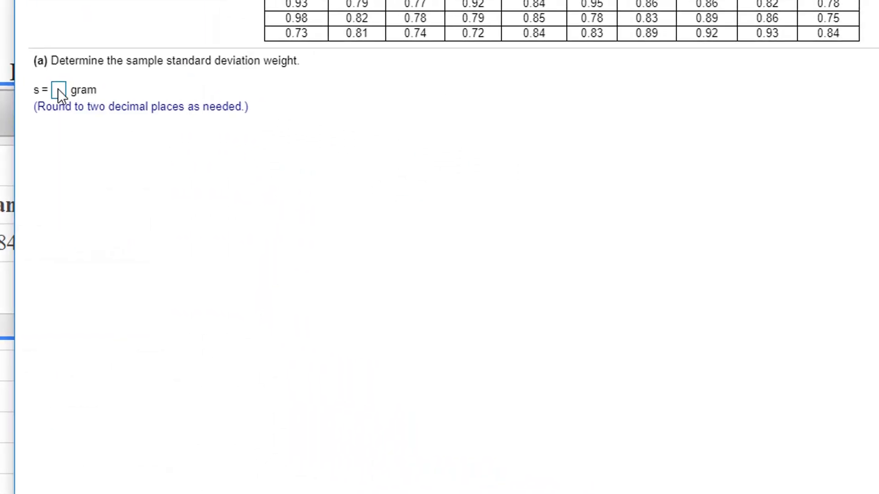
# Step: Enter the pasted 0.065570028 in part (a), rounded to 0.07, and confirm it
pyautogui.write('0.065570028')
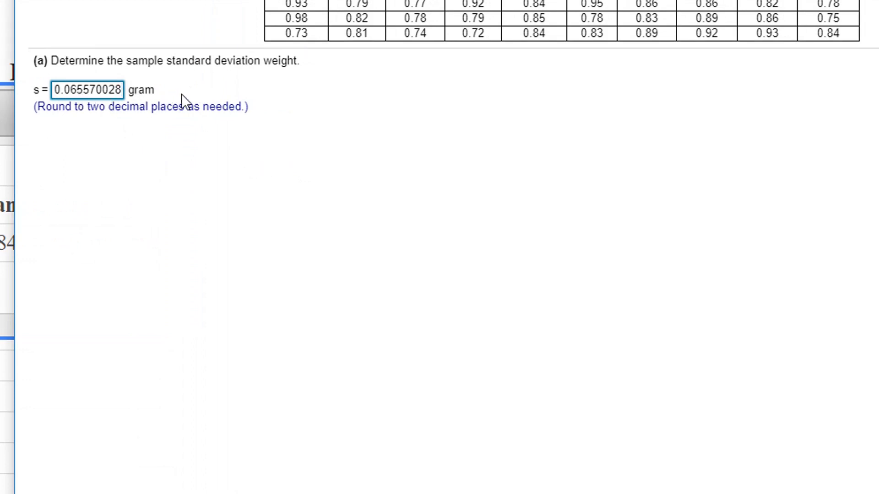
pyautogui.click(71, 91)
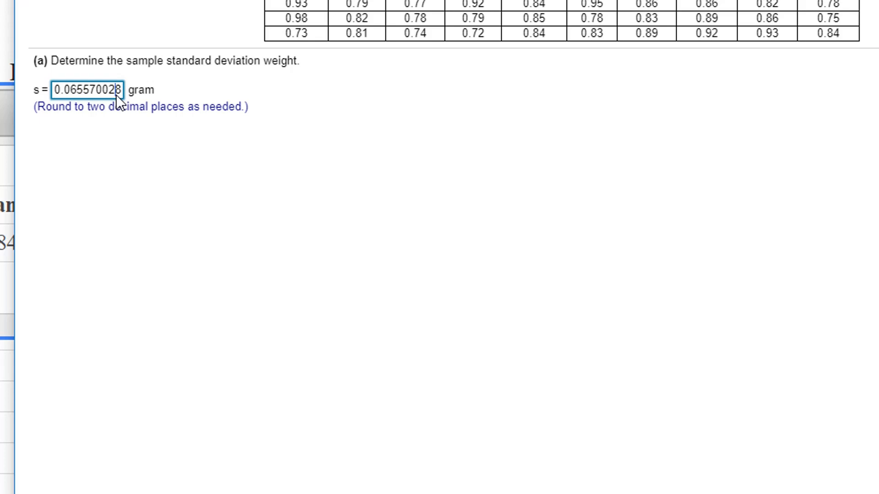
pyautogui.write('0.07')
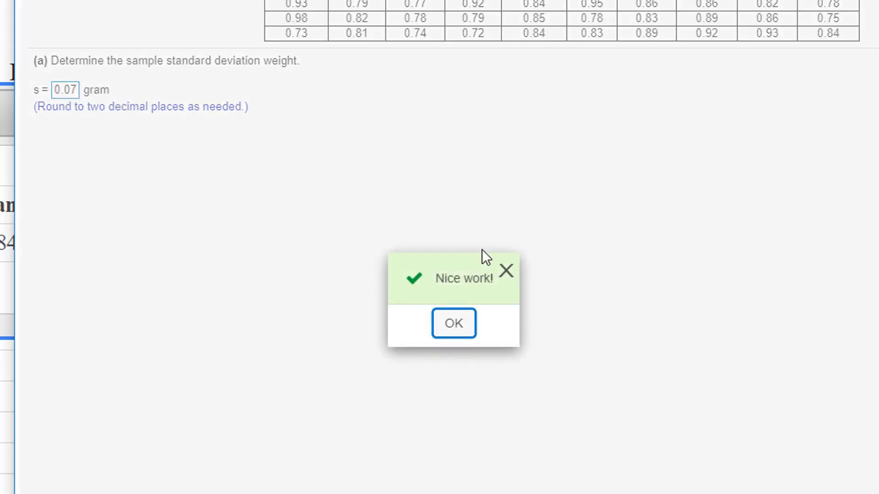
pyautogui.click(454, 323)
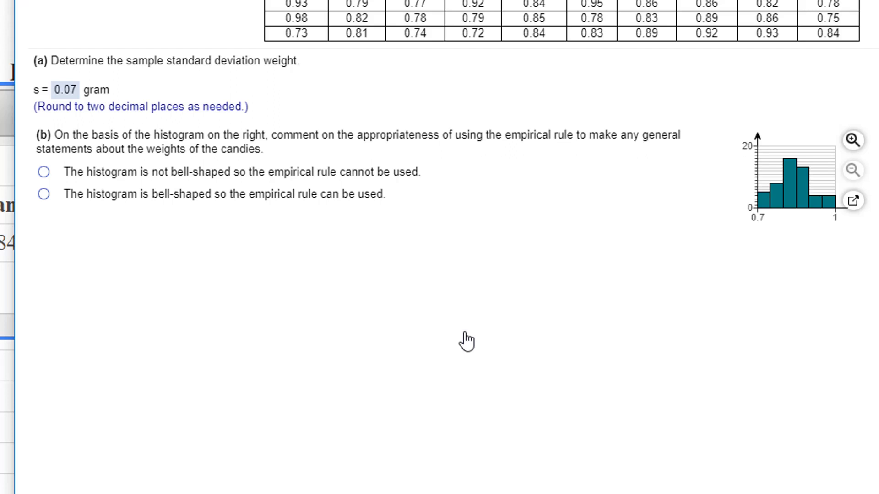
pyautogui.moveTo(43, 194)
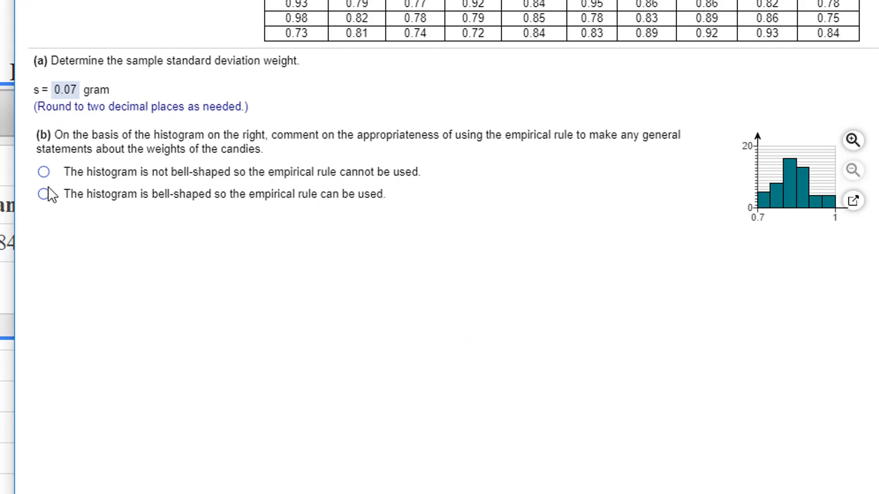
# Step: Choose 'histogram is bell-shaped' for part (b) and check the answer
pyautogui.click(44, 195)
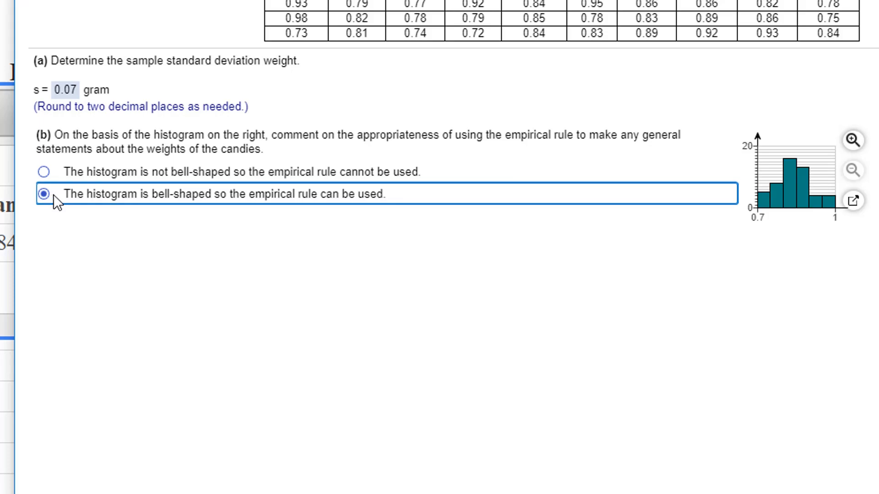
pyautogui.click(43, 192)
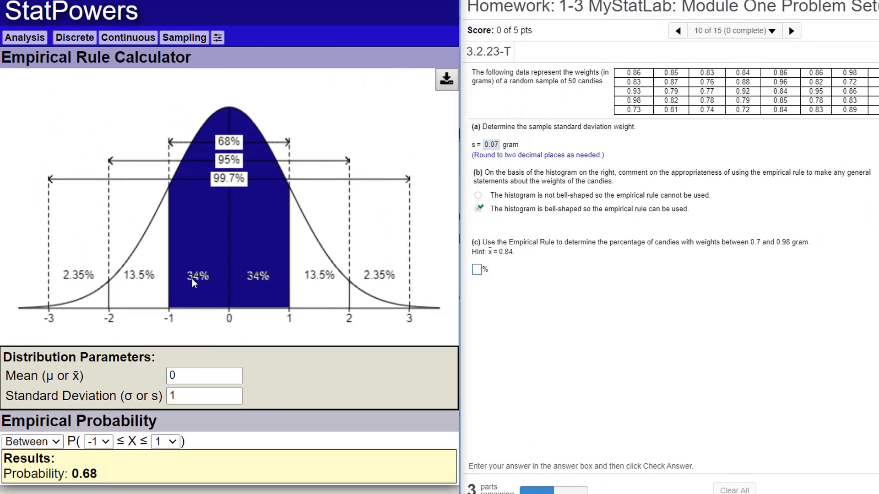
pyautogui.moveTo(444, 315)
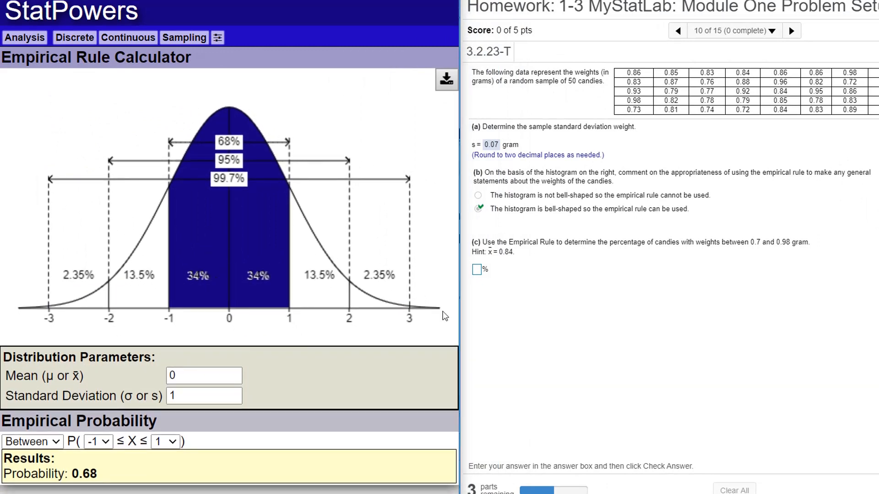
pyautogui.moveTo(205, 245)
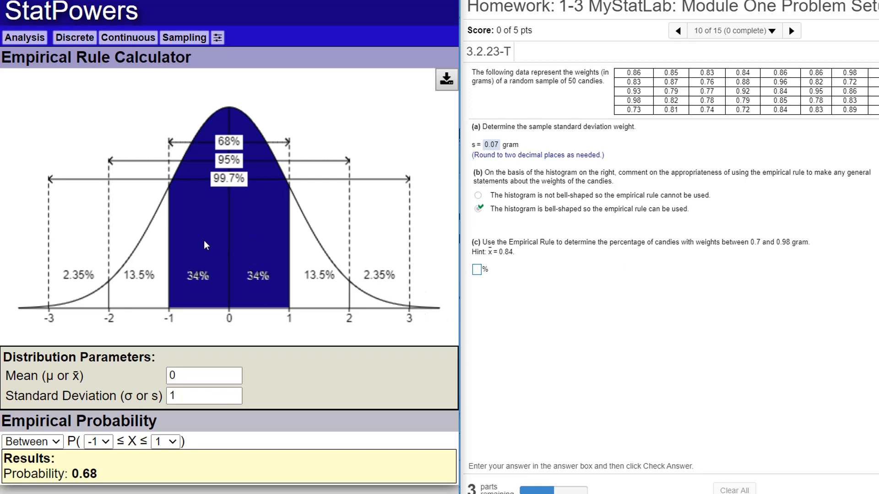
# Step: Open the Empirical Rule Calculator with mean 0.84 and standard deviation 0.07
pyautogui.click(128, 37)
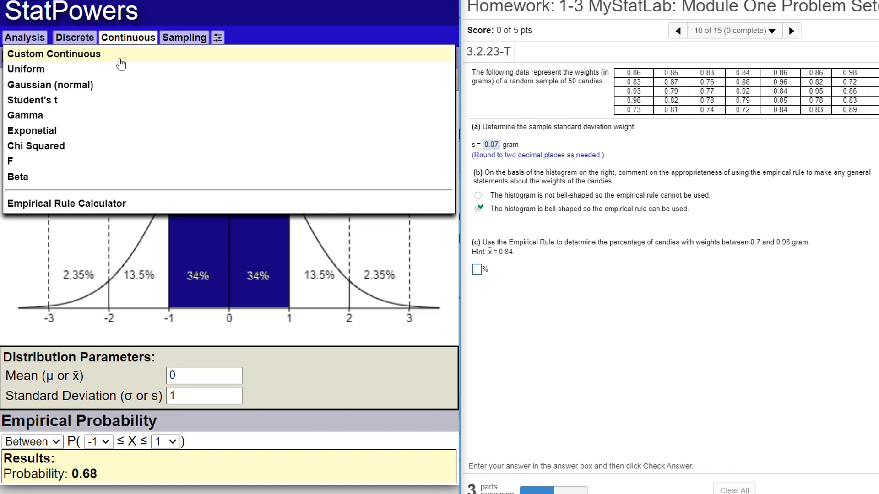
pyautogui.click(67, 203)
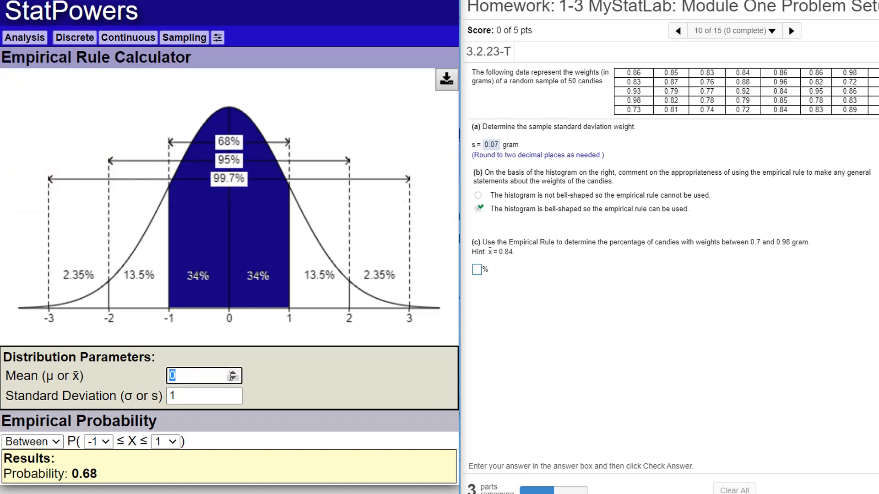
pyautogui.write('.84')
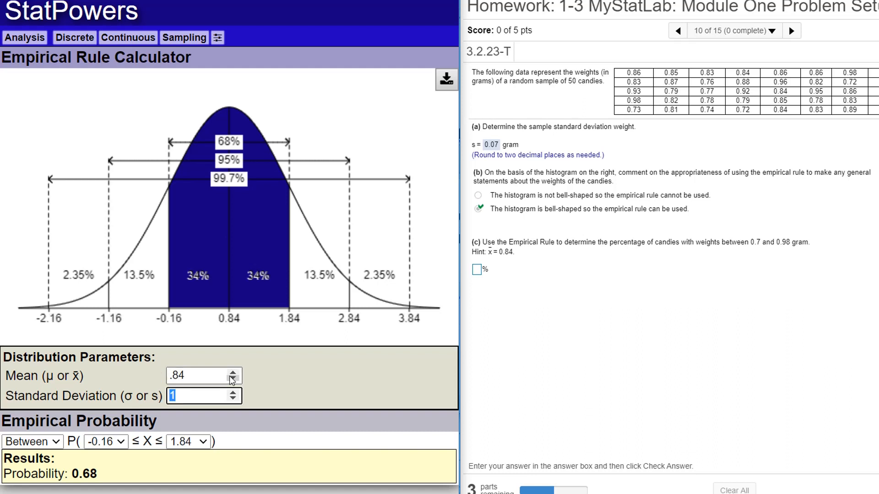
pyautogui.write('0')
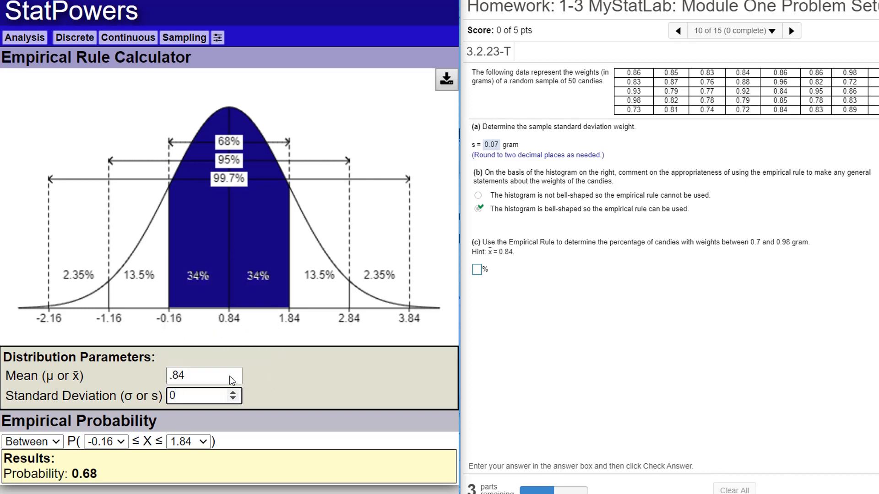
pyautogui.write('0.07')
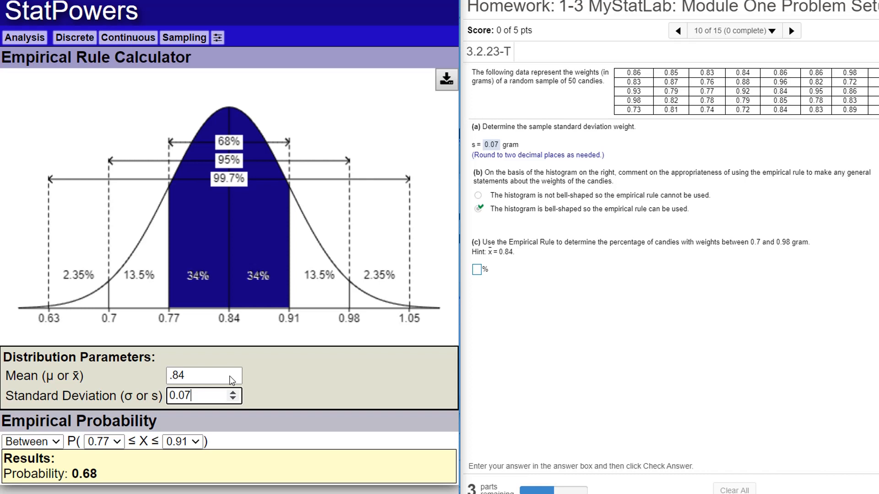
pyautogui.moveTo(255, 327)
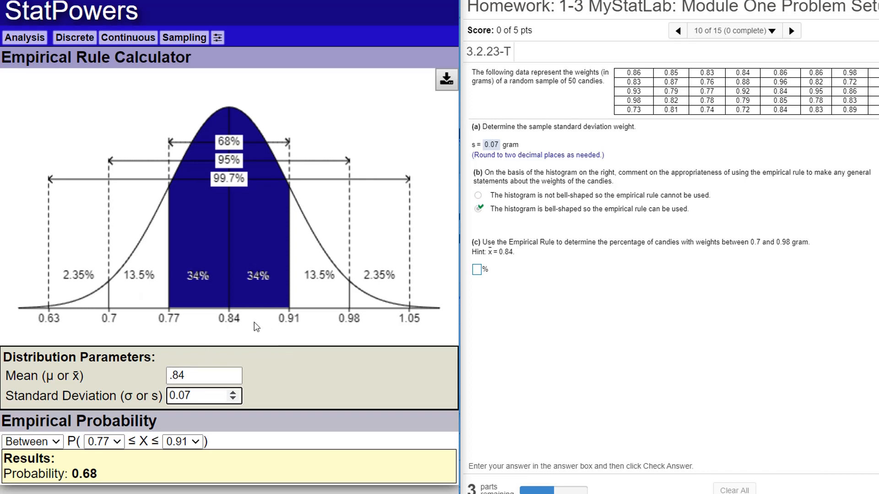
pyautogui.moveTo(312, 289)
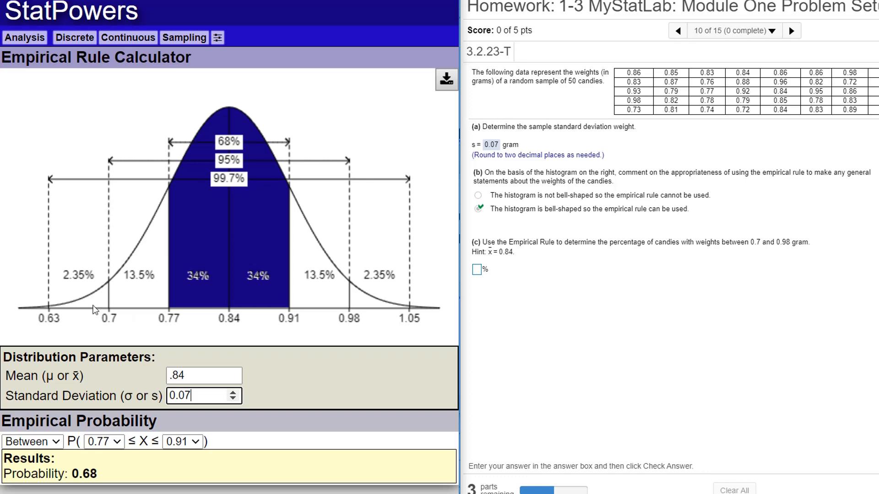
pyautogui.moveTo(218, 148)
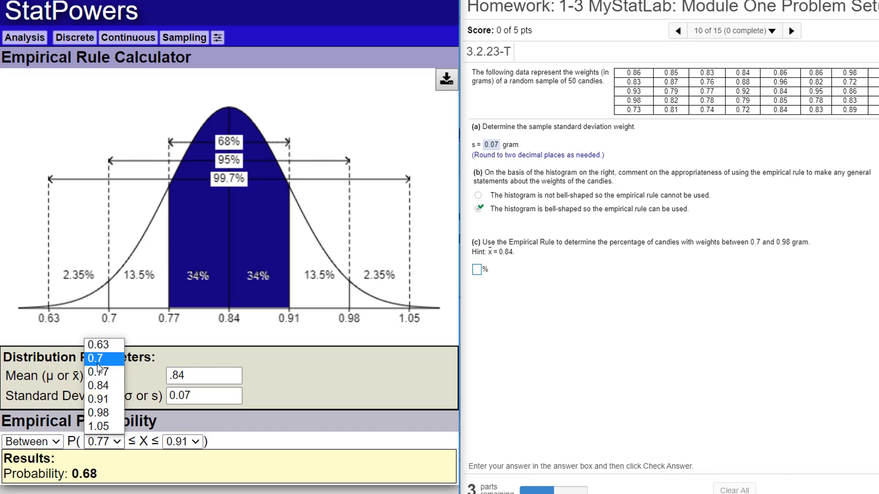
# Step: Set the Between interval to 0.7 through 0.98, giving probability 0.95
pyautogui.click(97, 359)
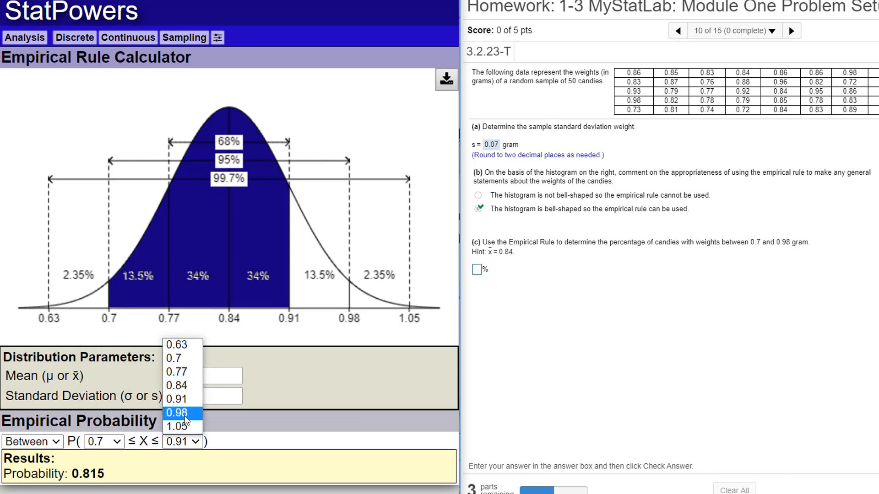
pyautogui.click(181, 413)
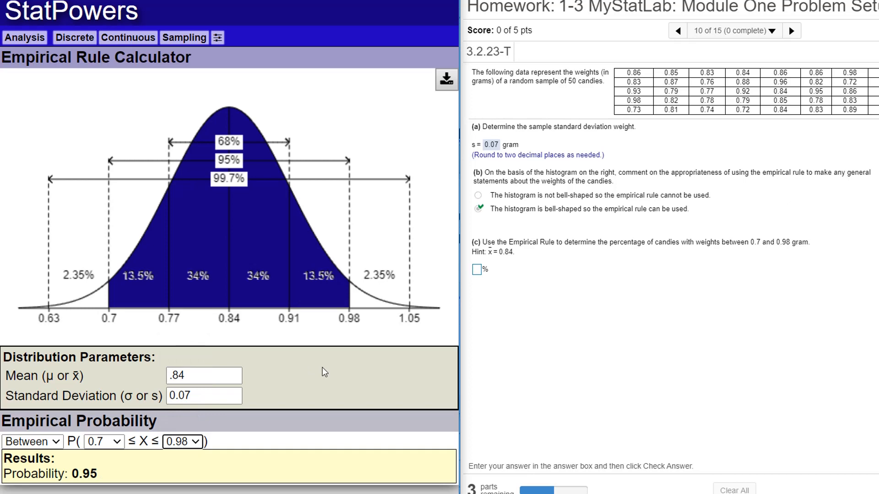
pyautogui.moveTo(283, 317)
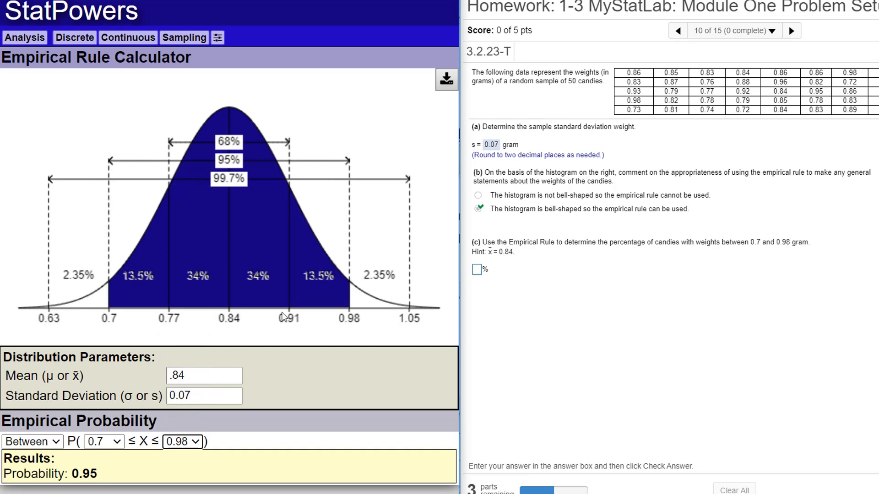
pyautogui.click(475, 269)
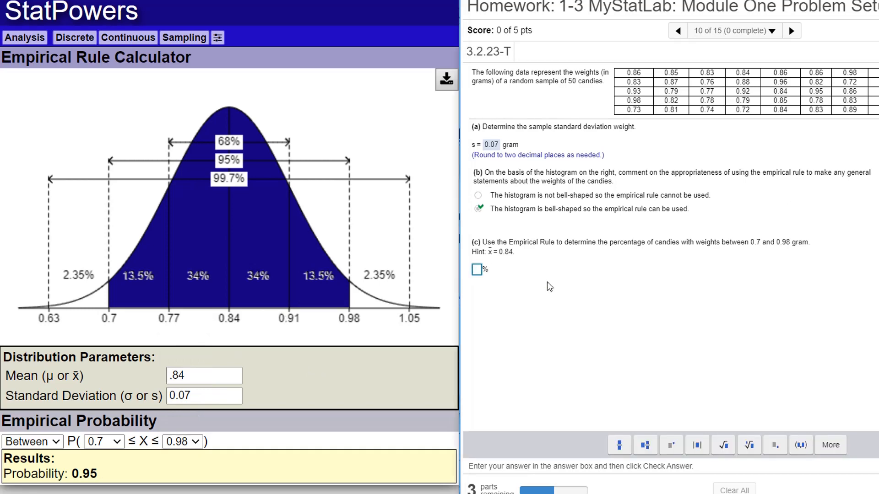
# Step: Answer part (c) with 95% and check the answer
pyautogui.write('95')
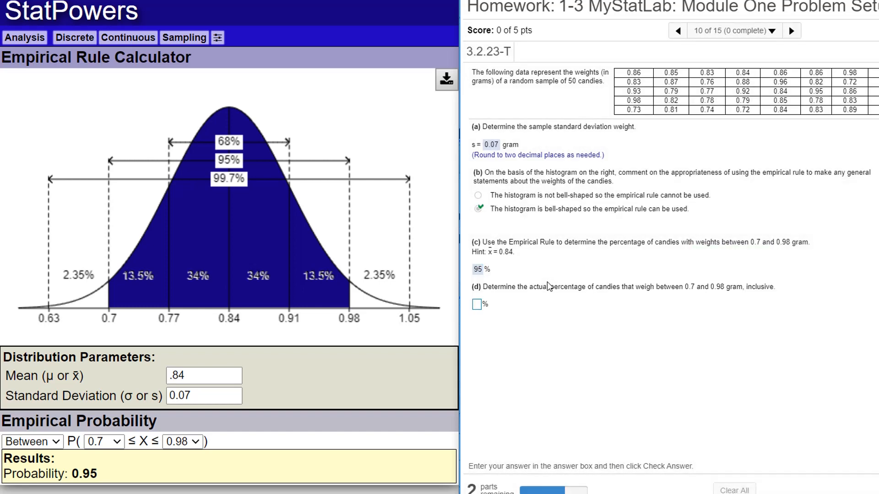
pyautogui.moveTo(670, 328)
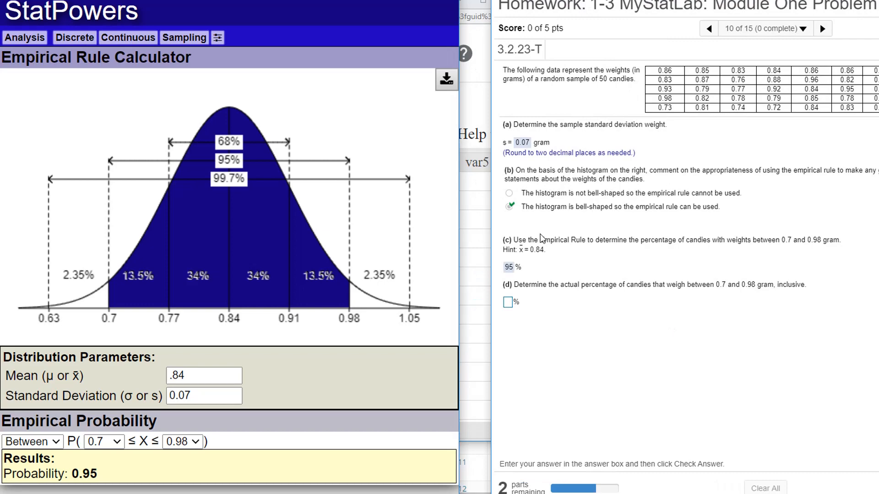
pyautogui.moveTo(128, 49)
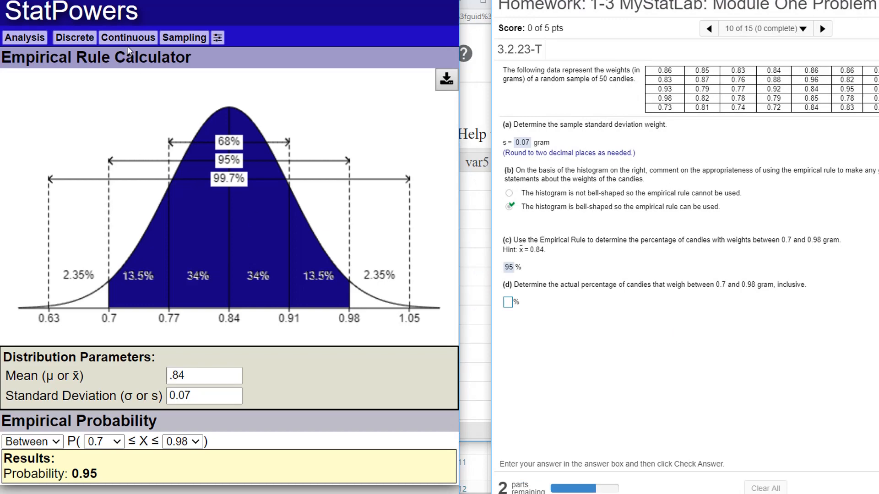
pyautogui.click(73, 37)
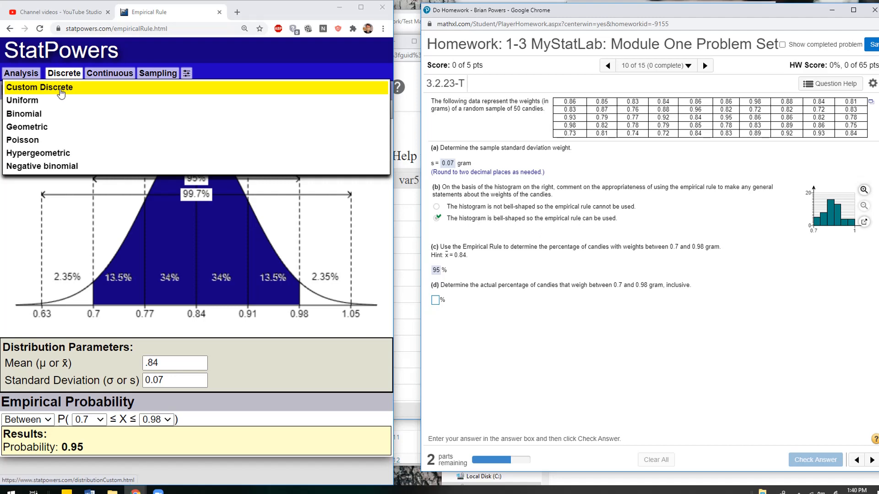
# Step: Open StatPowers' Custom Discrete calculator in raw data-entry mode
pyautogui.click(32, 88)
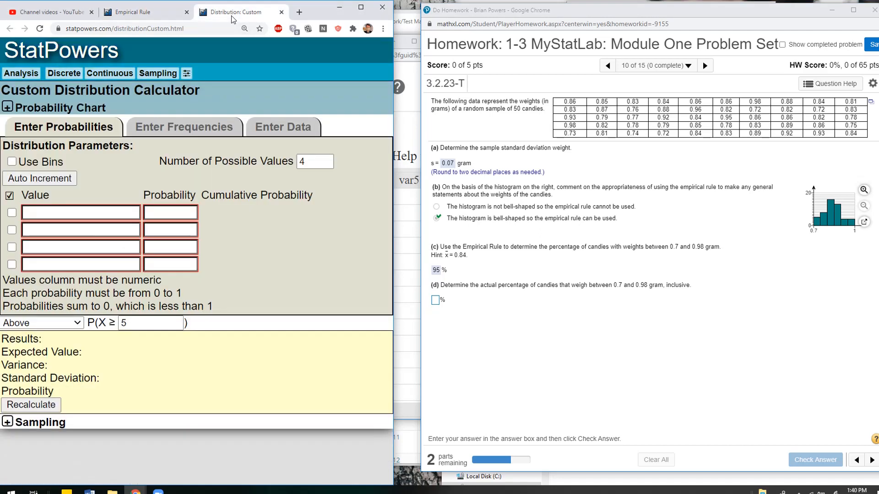
pyautogui.click(283, 126)
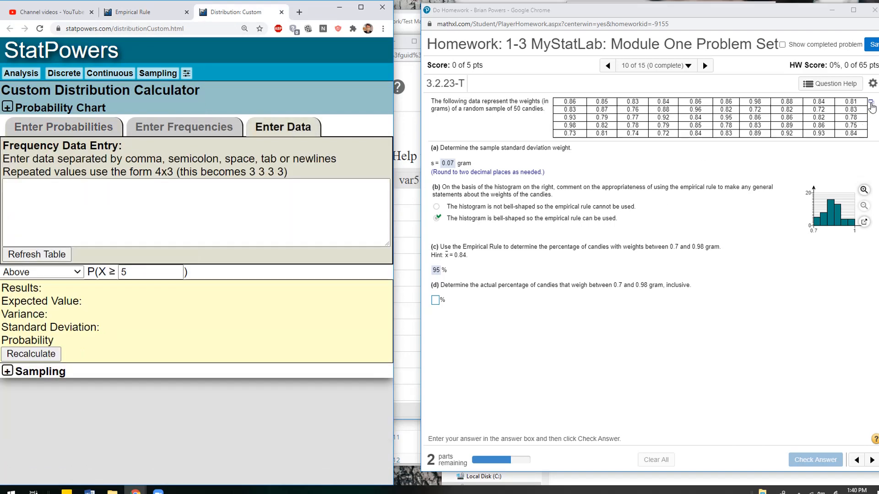
pyautogui.click(870, 102)
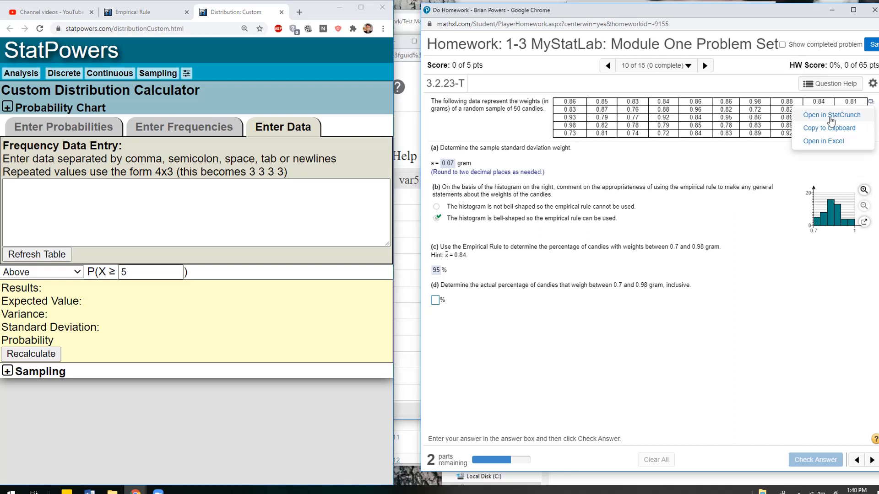
# Step: Paste the 50 candy weights into StatPowers' Enter Data box and close the pop-up
pyautogui.click(829, 128)
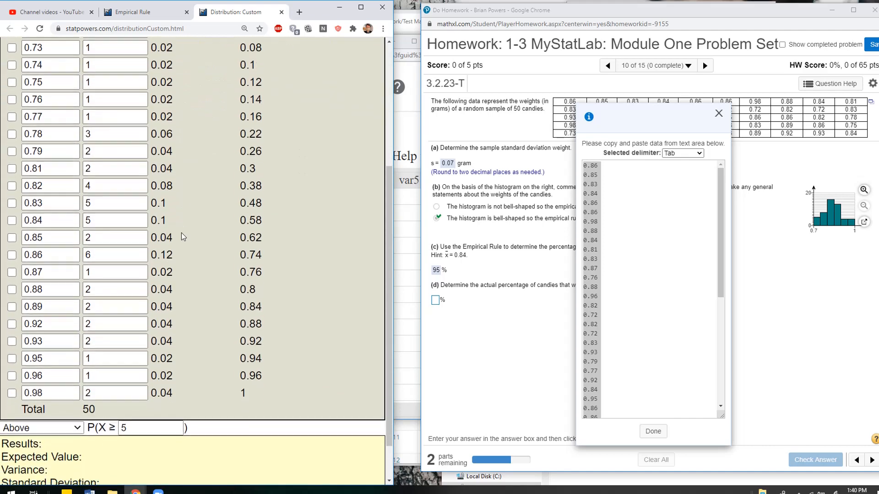
pyautogui.scroll(-3)
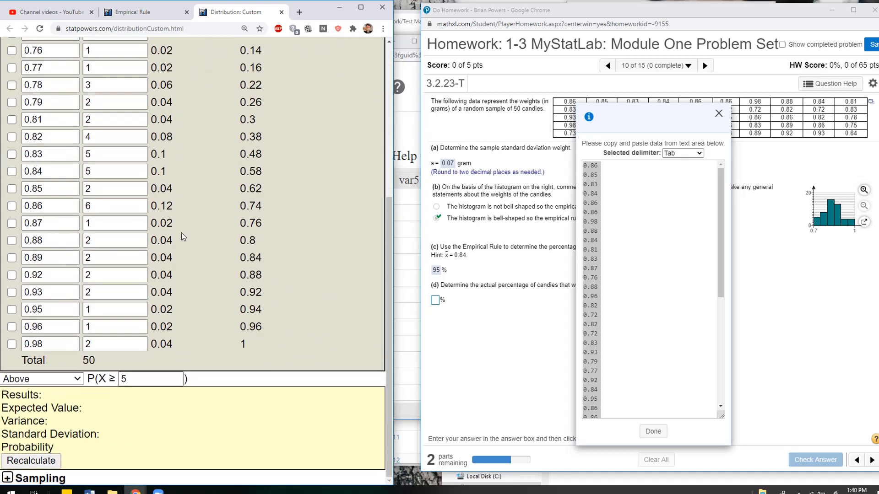
pyautogui.moveTo(485, 243)
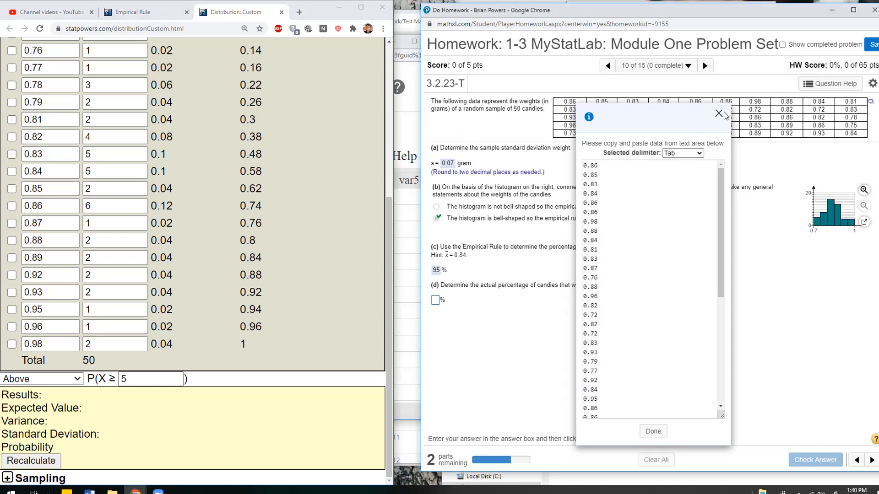
pyautogui.click(718, 114)
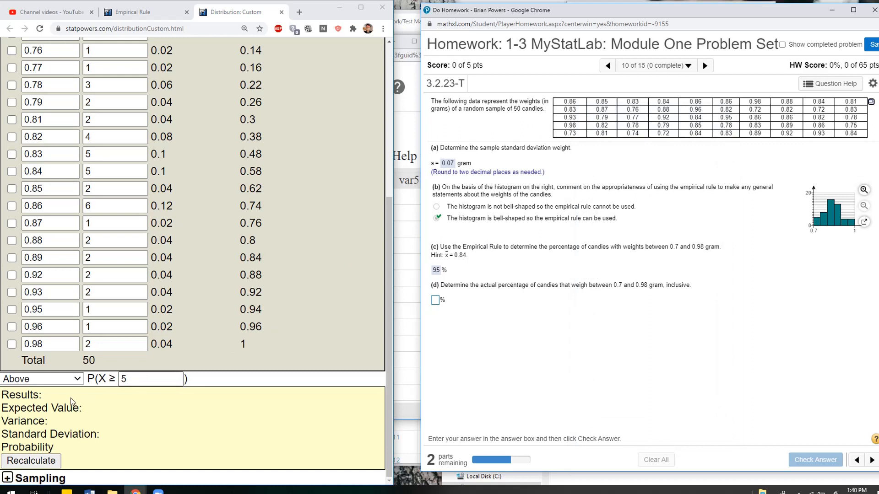
# Step: Get probability 1 for weights between 0.7 and 0.98, answering part (d) with 100%
pyautogui.click(42, 379)
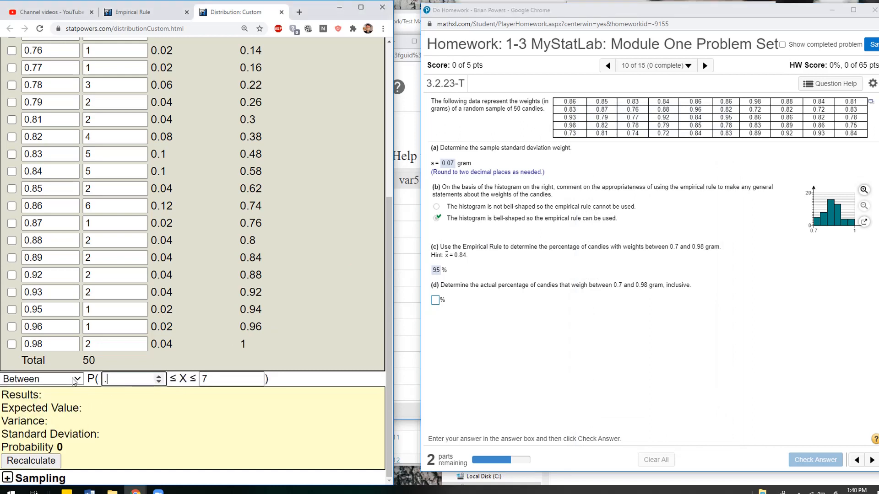
pyautogui.write('0.98')
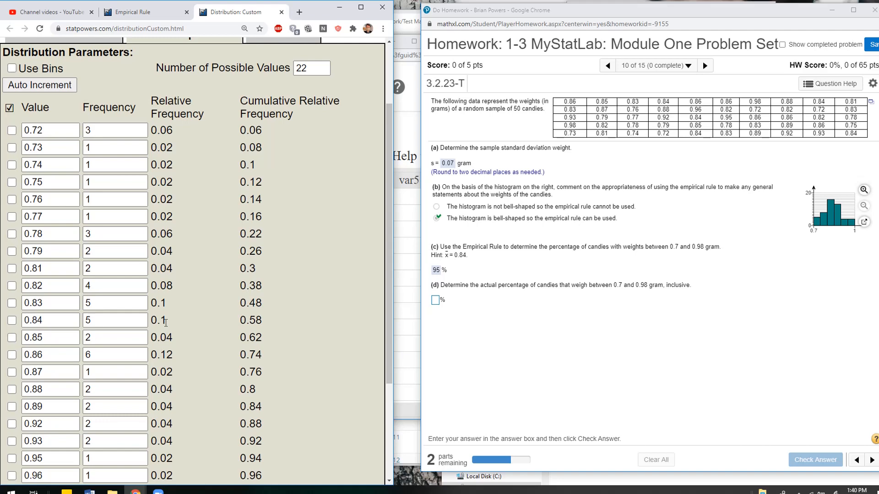
pyautogui.scroll(-3)
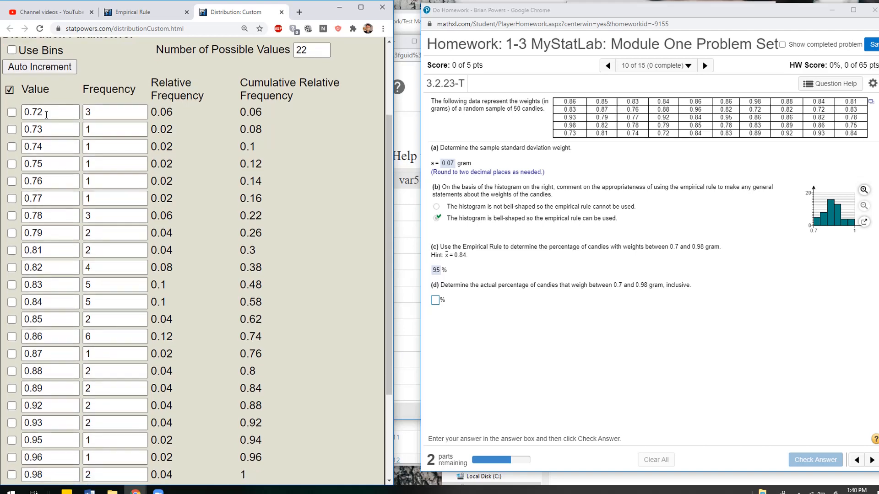
pyautogui.scroll(-3)
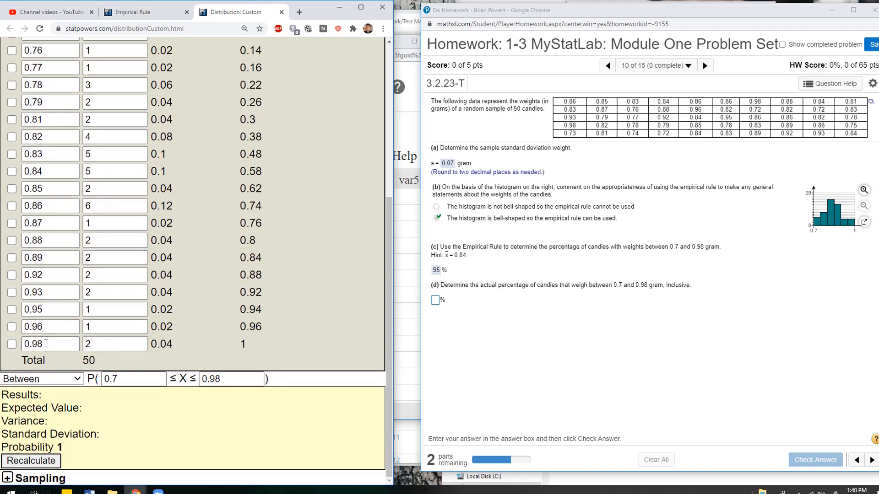
pyautogui.write('100')
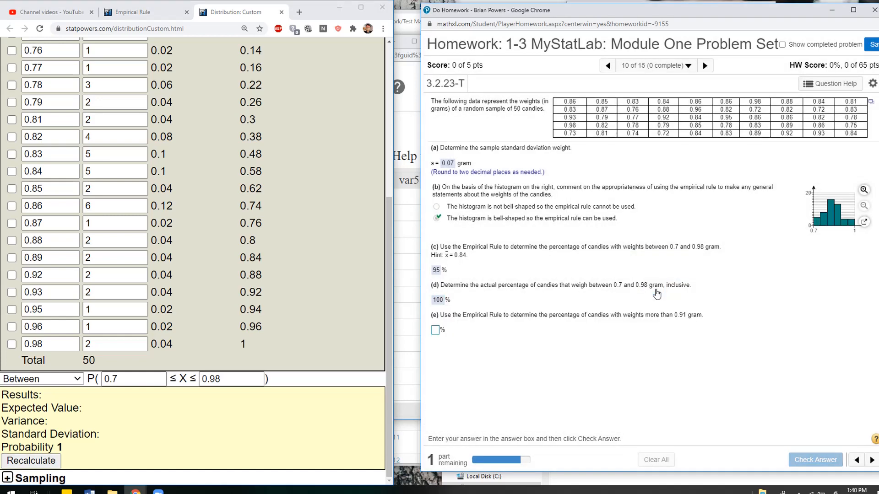
# Step: Use the StatPowers empirical rule calculator to estimate the proportion above 0.91 gram (0.16)
pyautogui.click(135, 12)
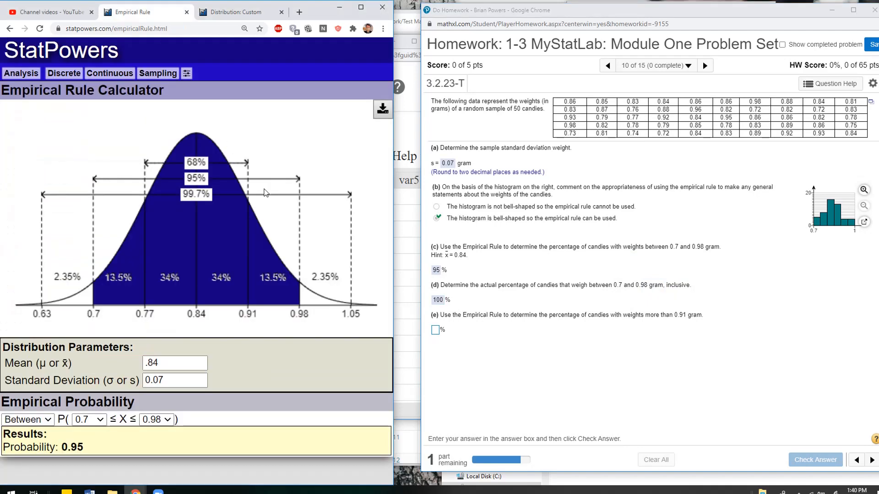
pyautogui.moveTo(256, 355)
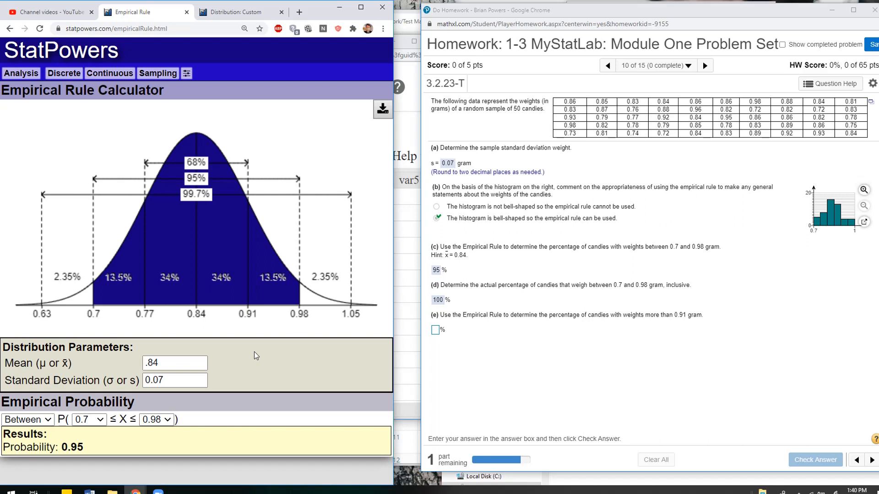
pyautogui.click(26, 420)
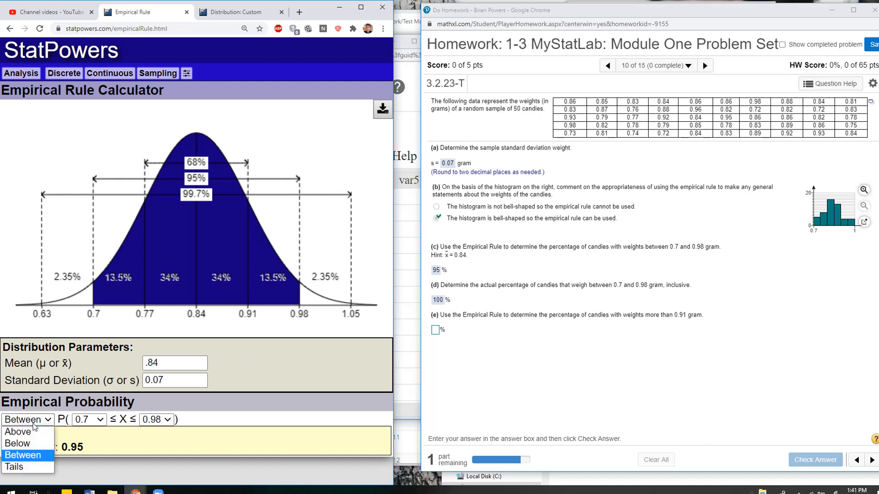
pyautogui.click(18, 433)
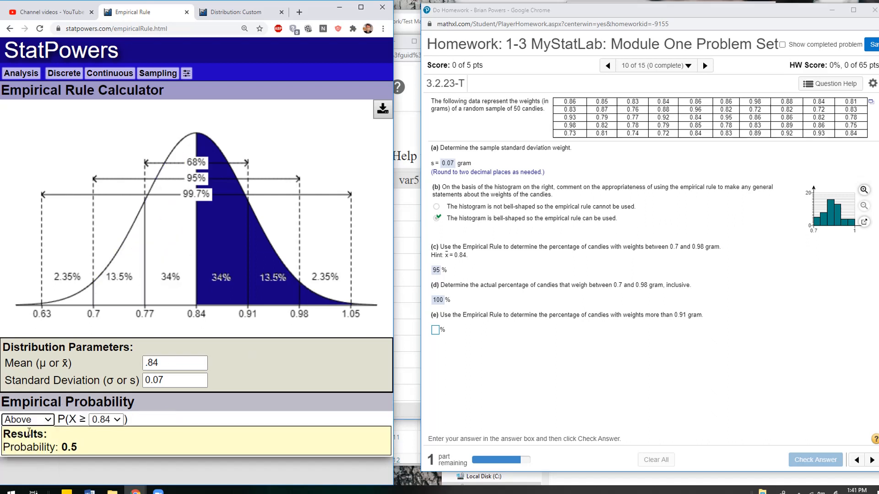
pyautogui.click(117, 419)
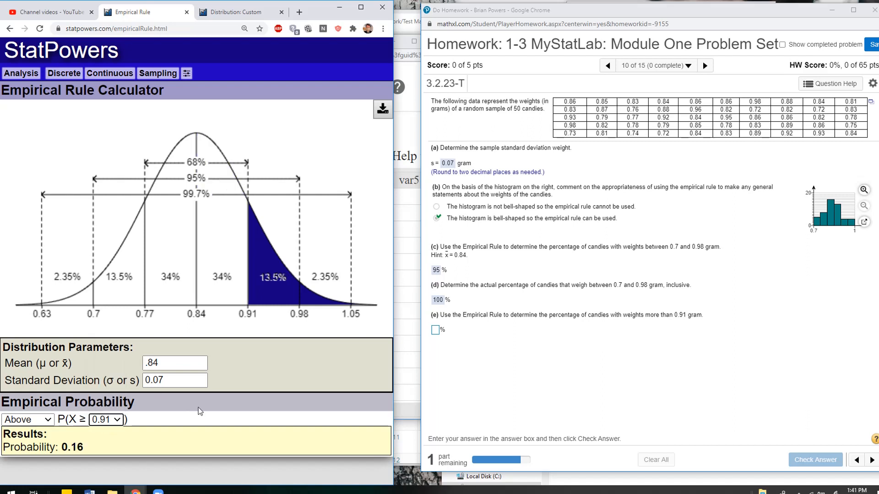
pyautogui.moveTo(282, 218)
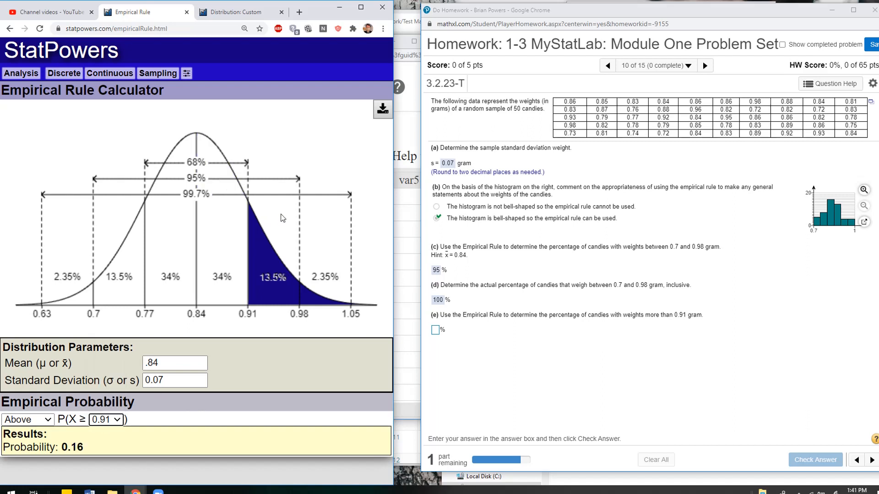
pyautogui.moveTo(309, 304)
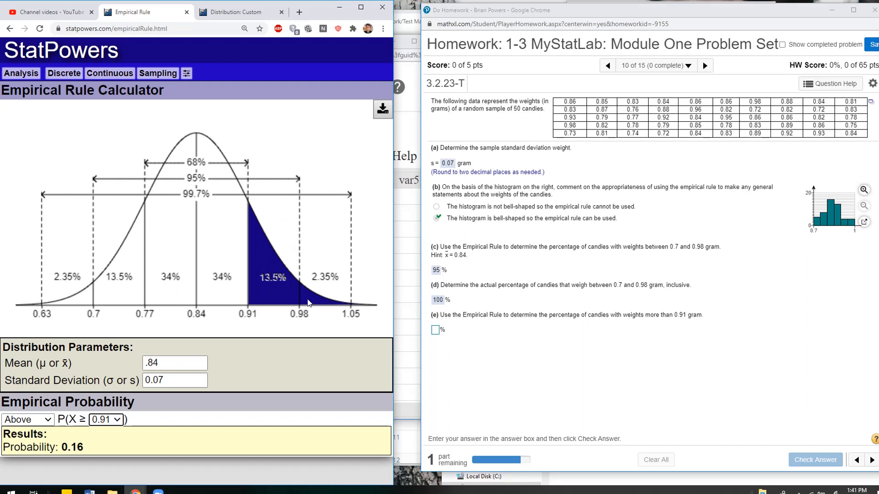
pyautogui.moveTo(326, 305)
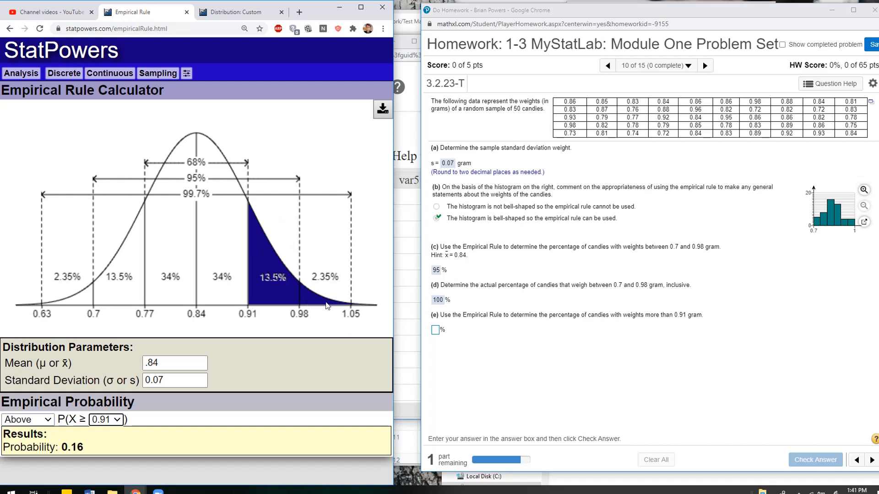
pyautogui.moveTo(271, 290)
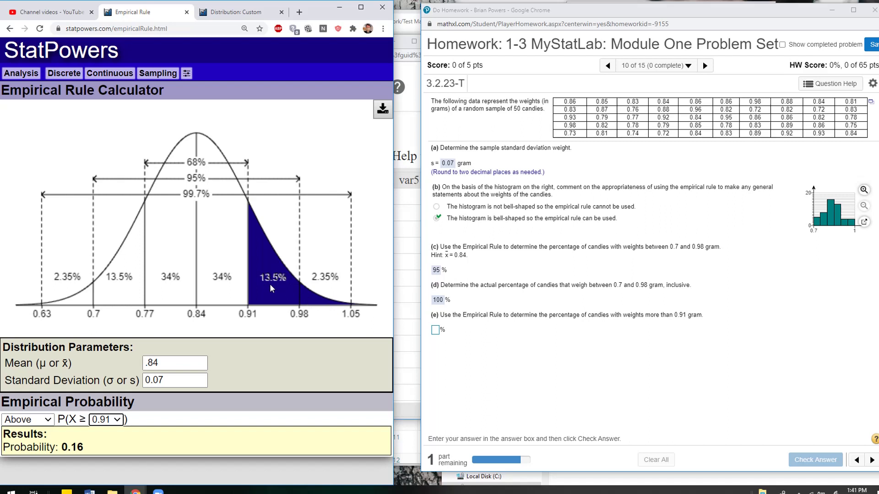
pyautogui.moveTo(336, 290)
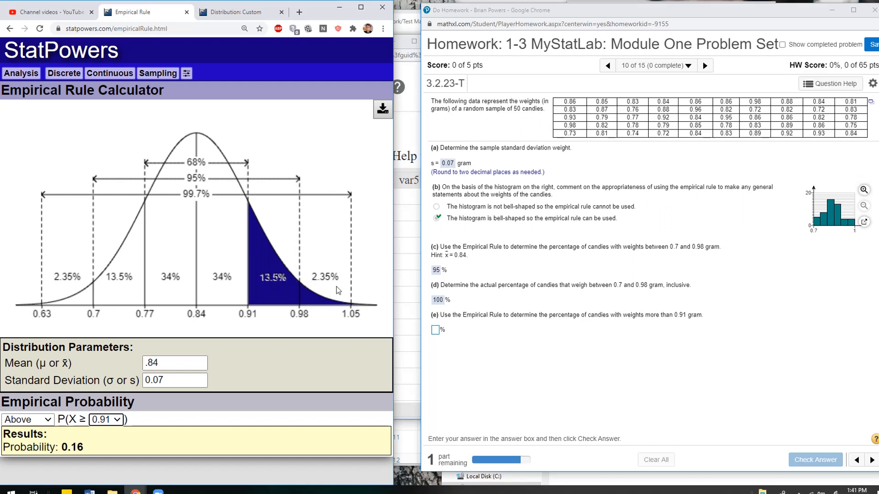
pyautogui.moveTo(360, 307)
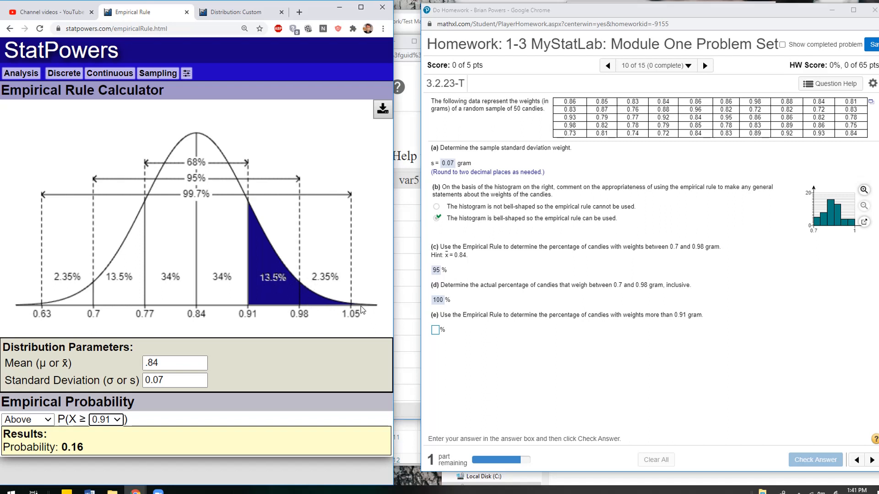
# Step: Enter 16 as part (e)'s percentage answer
pyautogui.click(433, 330)
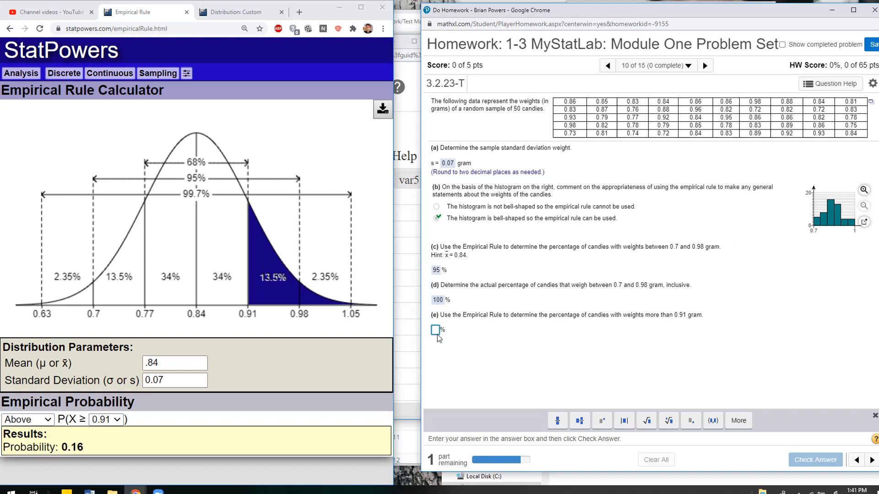
pyautogui.write('16')
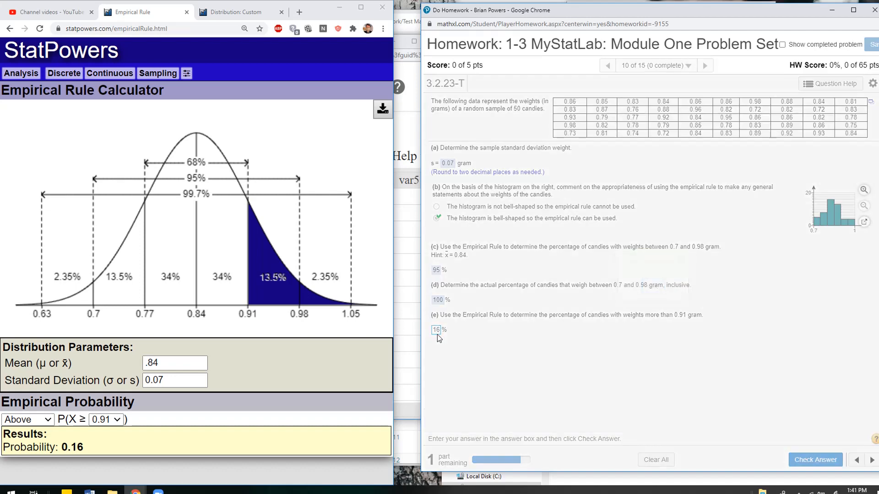
pyautogui.click(237, 11)
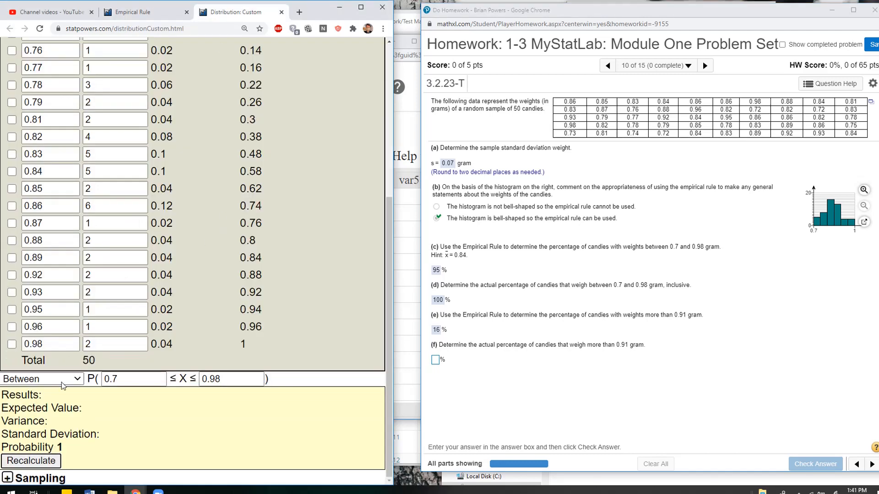
# Step: Compute the custom-data proportion above 0.91 gram (0.16) and submit part (f) as 16%
pyautogui.click(40, 378)
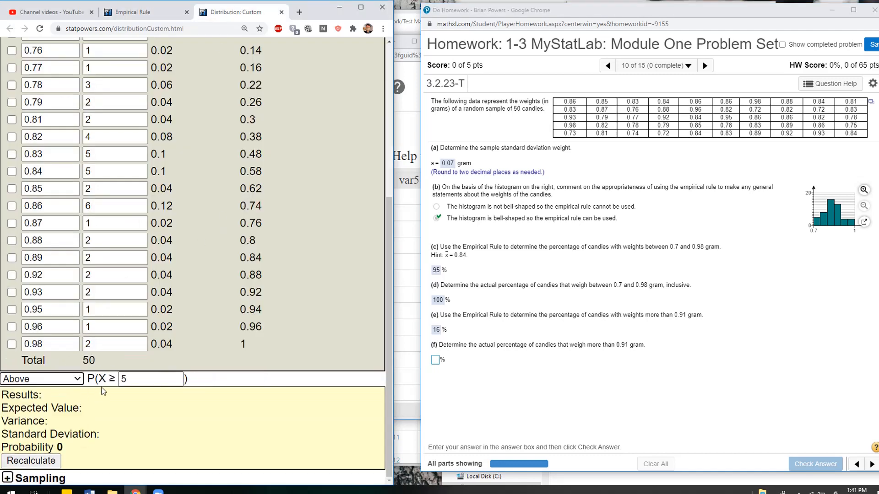
pyautogui.write('.91')
pyautogui.click(435, 360)
pyautogui.write('16')
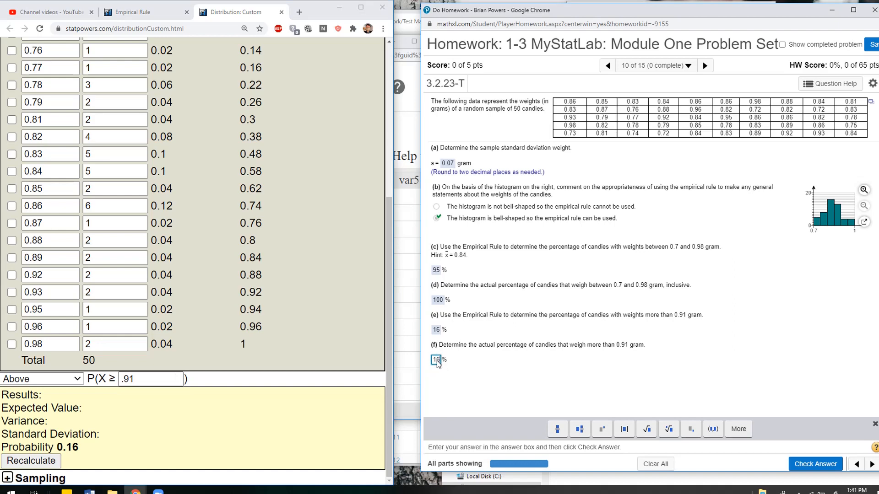
pyautogui.click(815, 463)
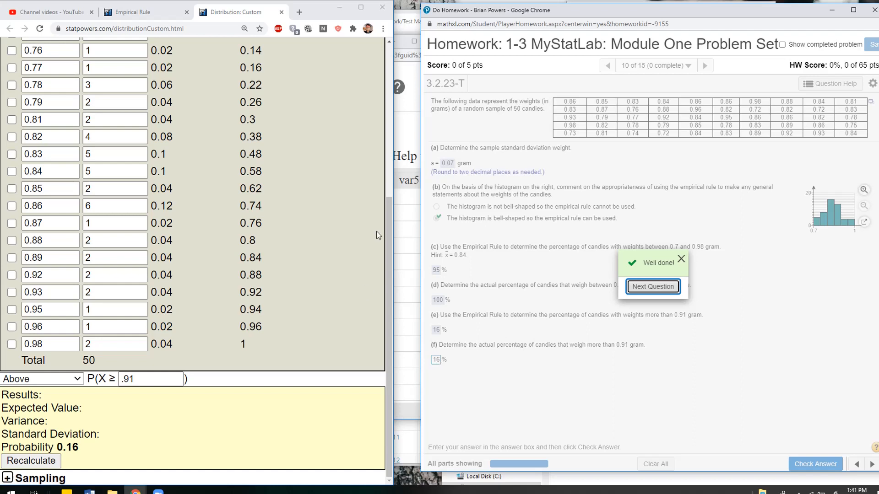
pyautogui.moveTo(656, 289)
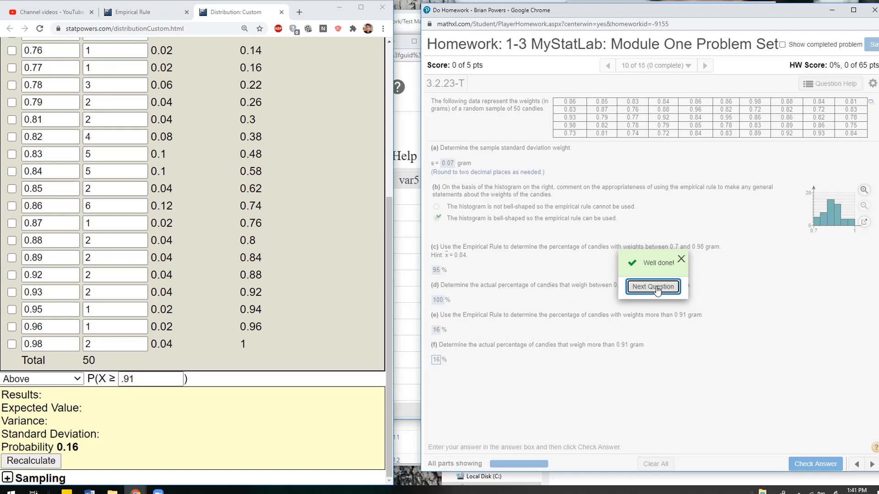